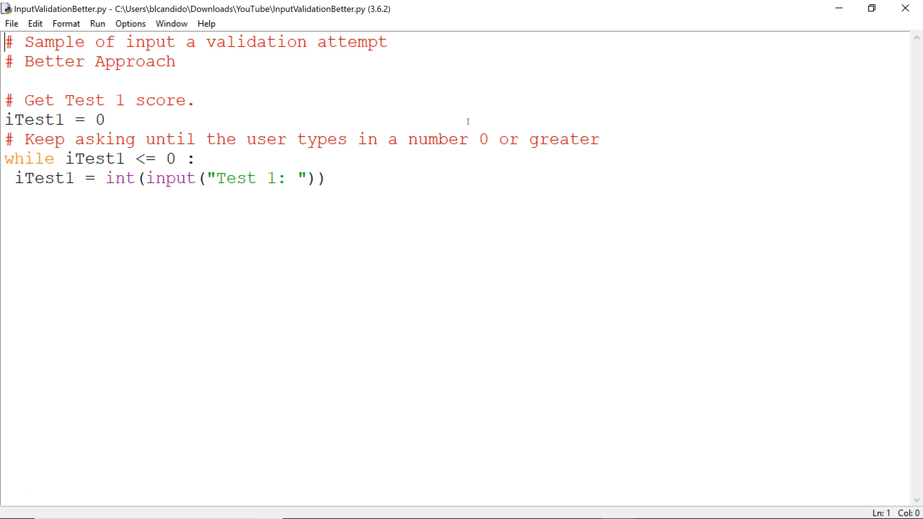
Run InputValidationBetter.py from the Run menu's Run Module command
{"action": "left_click", "coordinate": [98, 24]}
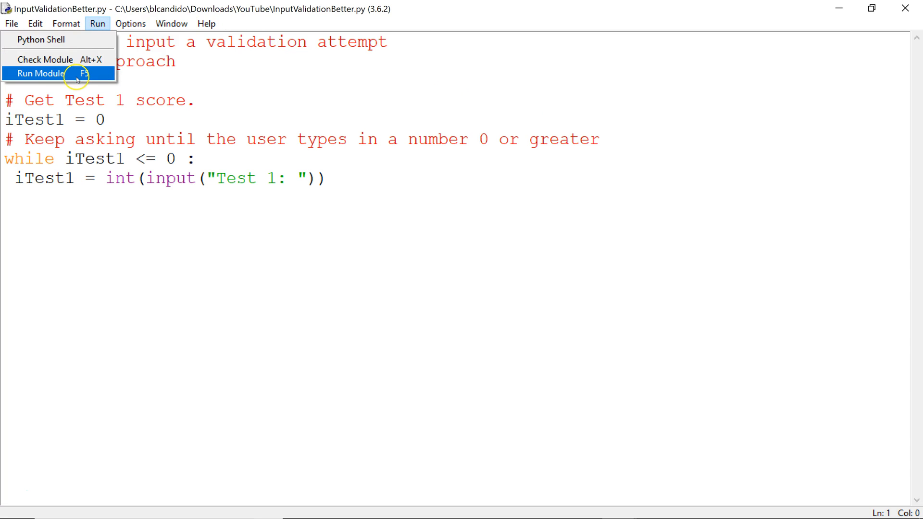
{"action": "left_click", "coordinate": [41, 74]}
{"action": "type", "text": "b"}
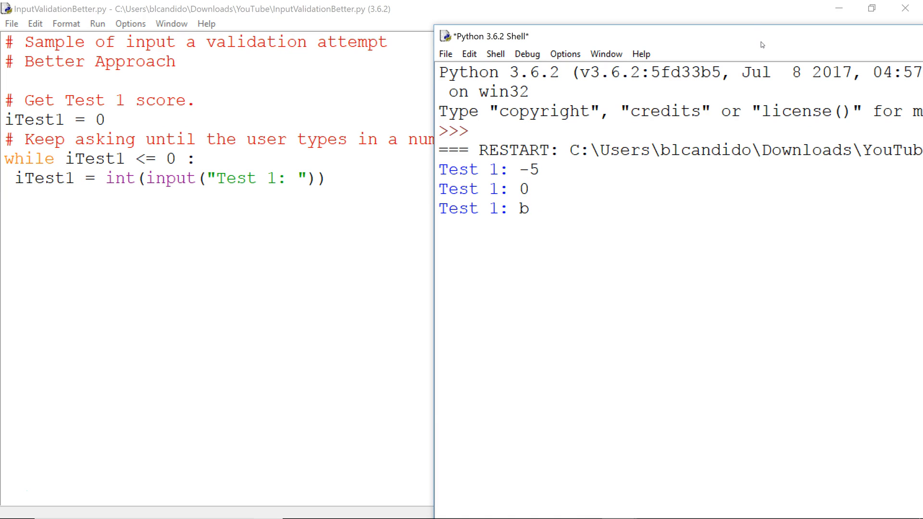
Complete the entry 'blc' at the Test 1 prompt
{"action": "type", "text": "lc"}
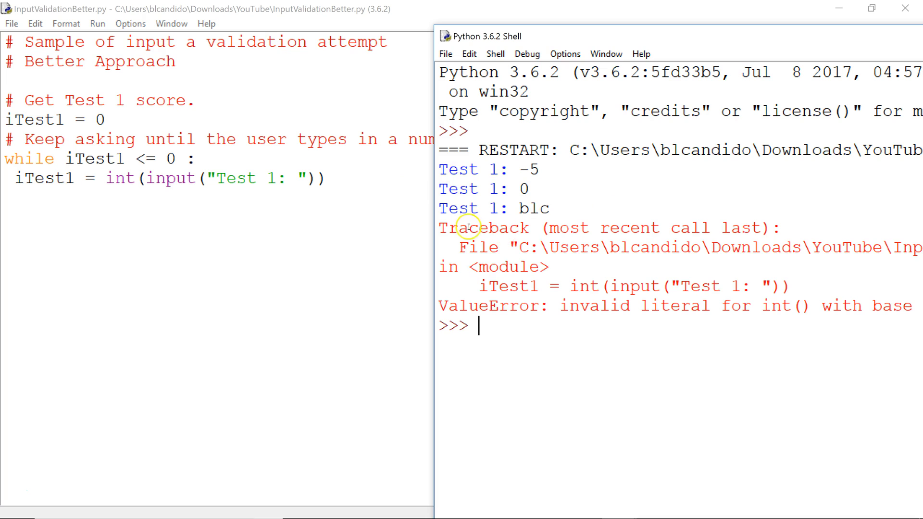
{"action": "mouse_move", "coordinate": [579, 306]}
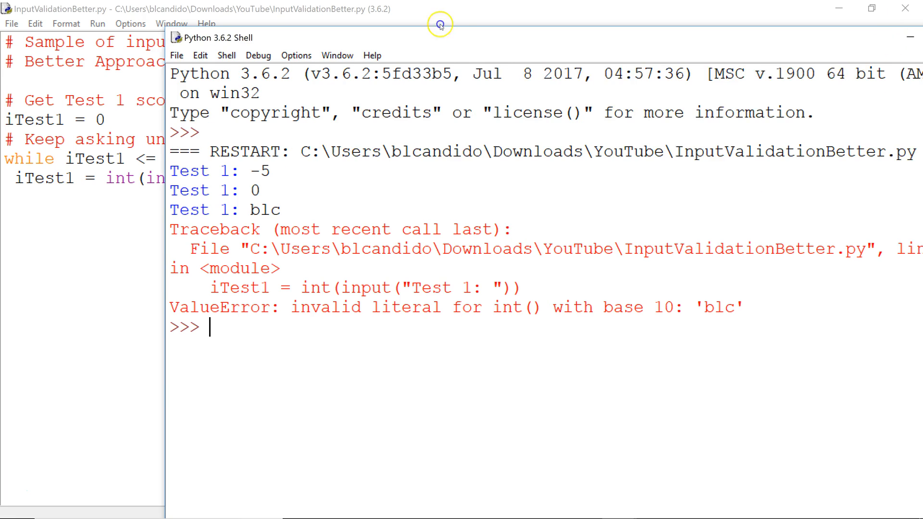
Bring the InputValidationBest.py editor window to the front
{"action": "left_click", "coordinate": [909, 37]}
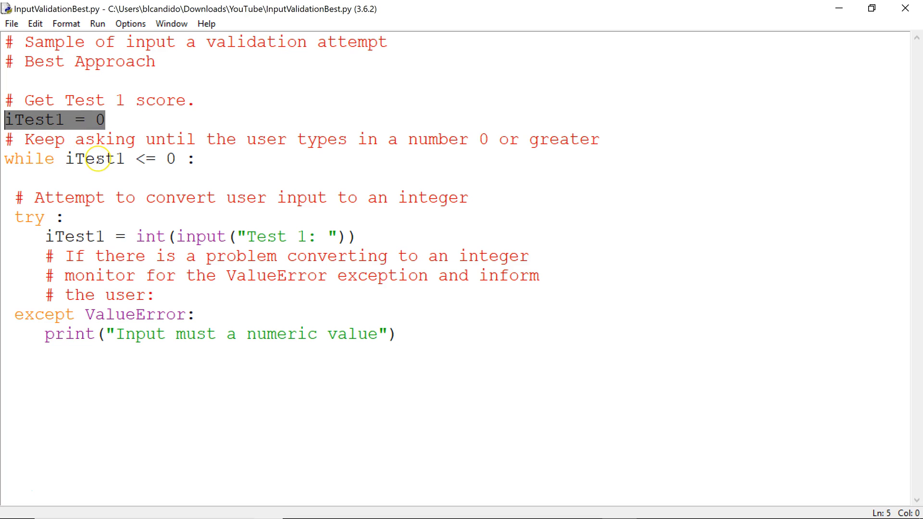
{"action": "mouse_move", "coordinate": [74, 120]}
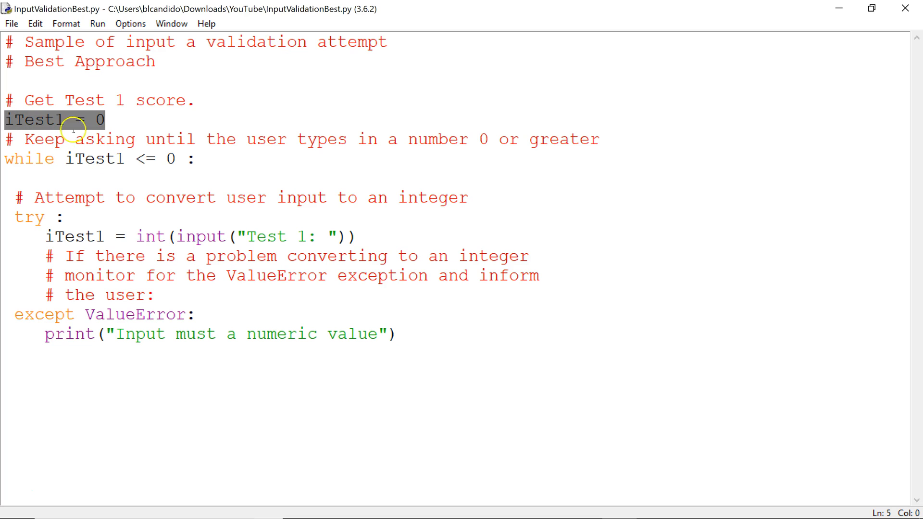
{"action": "mouse_move", "coordinate": [341, 422]}
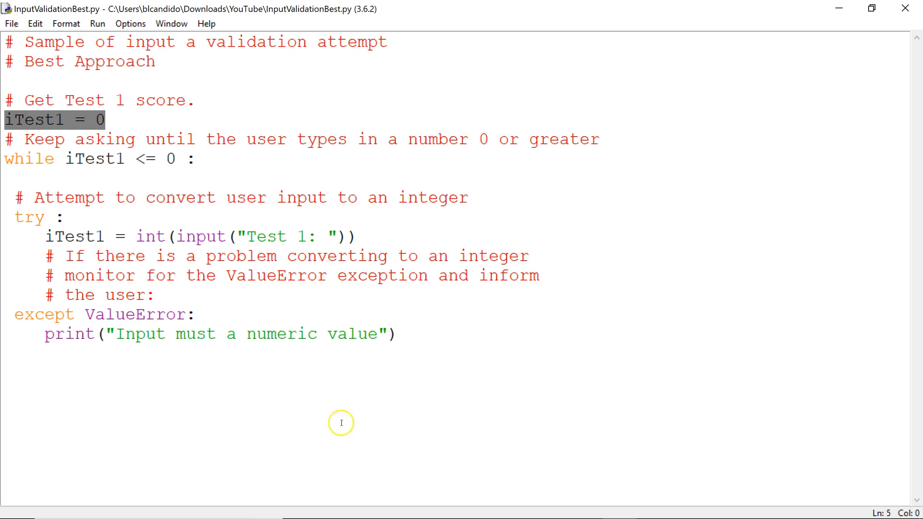
{"action": "mouse_move", "coordinate": [217, 383]}
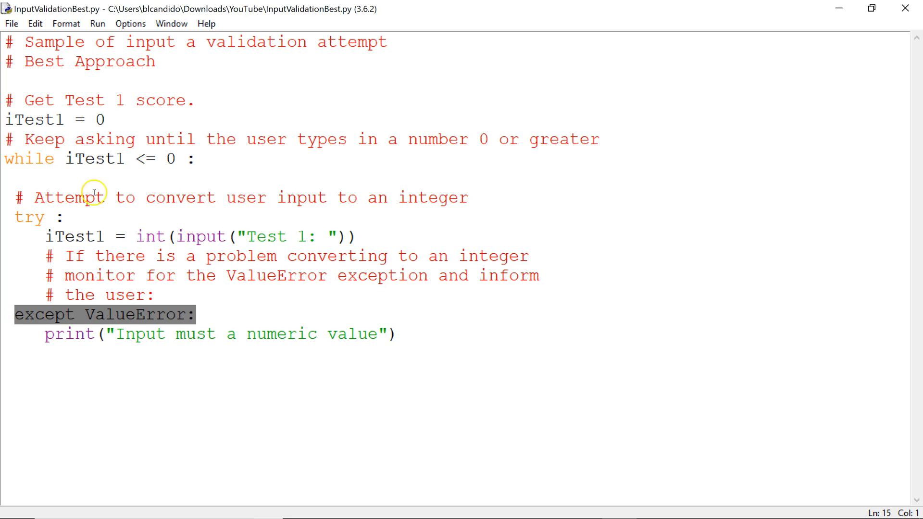
{"action": "double_click", "coordinate": [28, 217]}
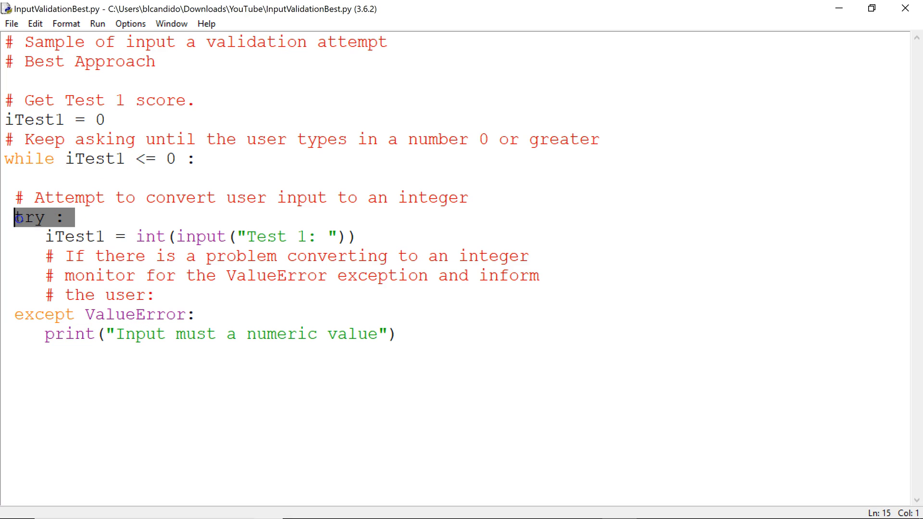
{"action": "left_click", "coordinate": [93, 217]}
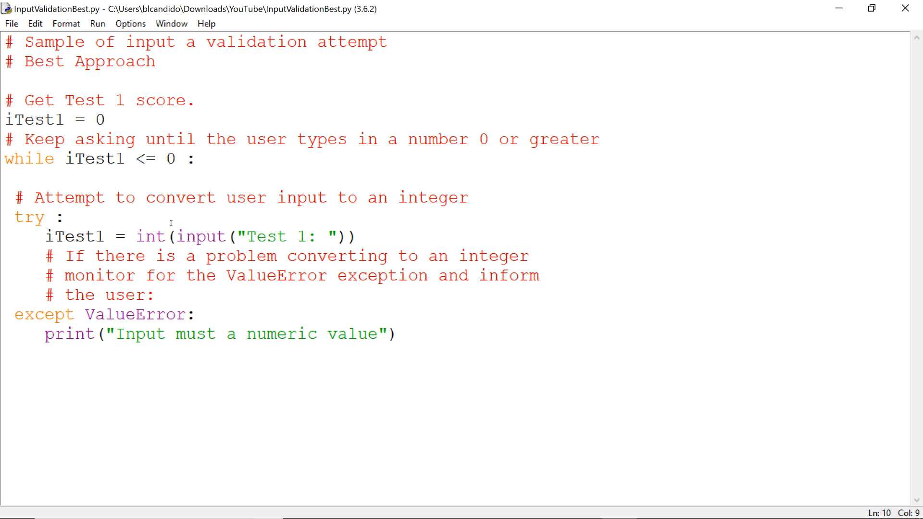
{"action": "left_click", "coordinate": [93, 217]}
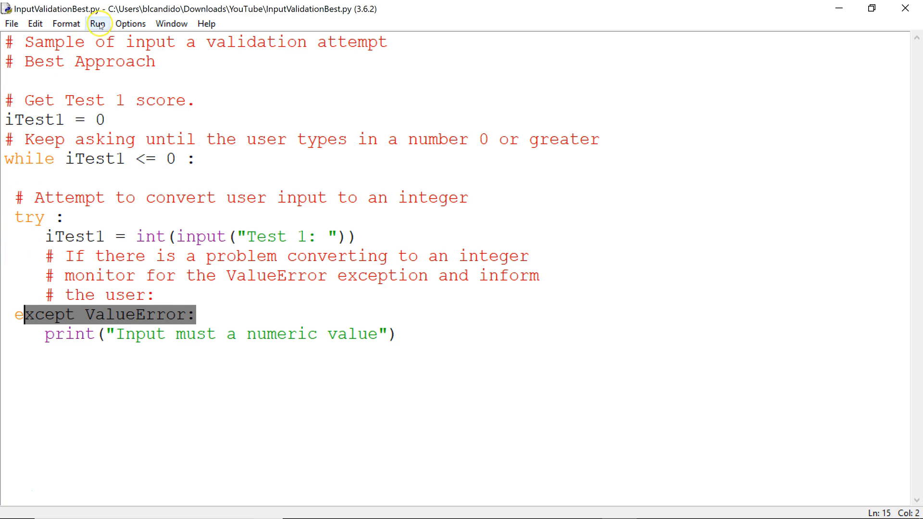
Run InputValidationBest.py with F5 and enter 'blc' at the Test 1 prompt
{"action": "left_click", "coordinate": [97, 23]}
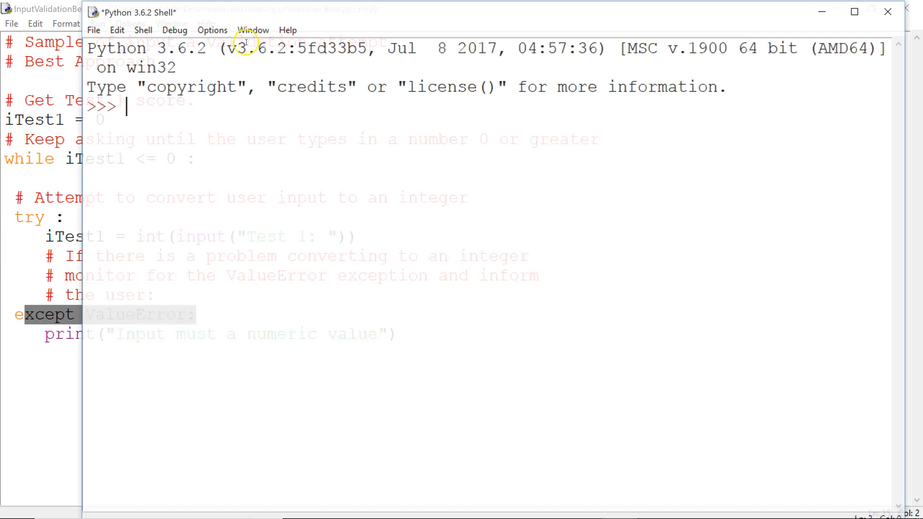
{"action": "key", "text": "F5"}
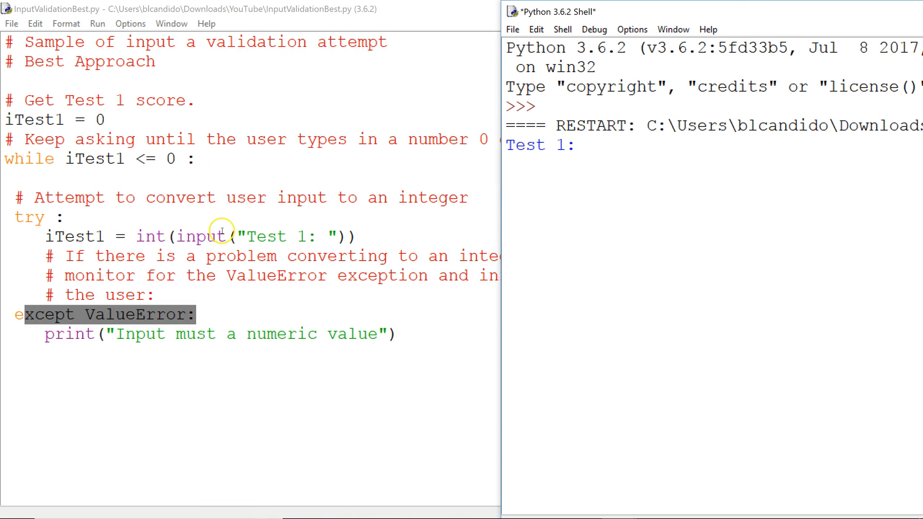
{"action": "type", "text": "blc"}
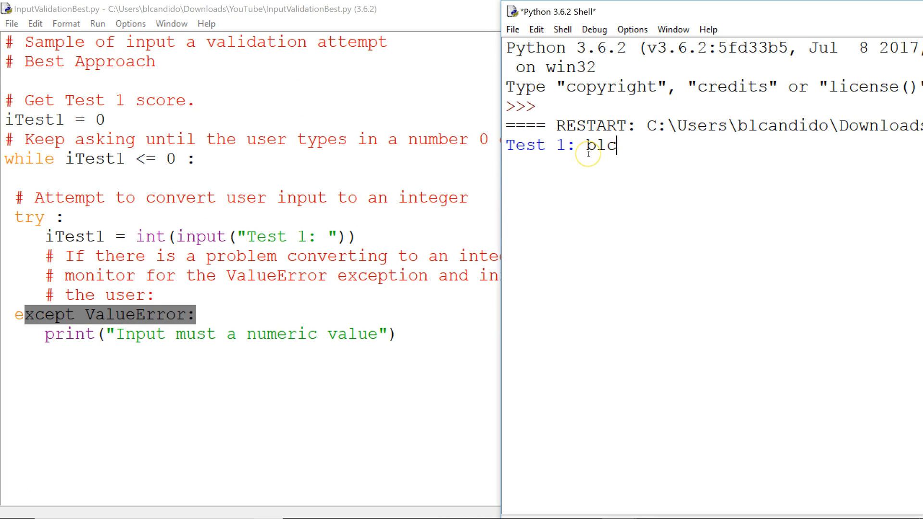
{"action": "mouse_move", "coordinate": [471, 184]}
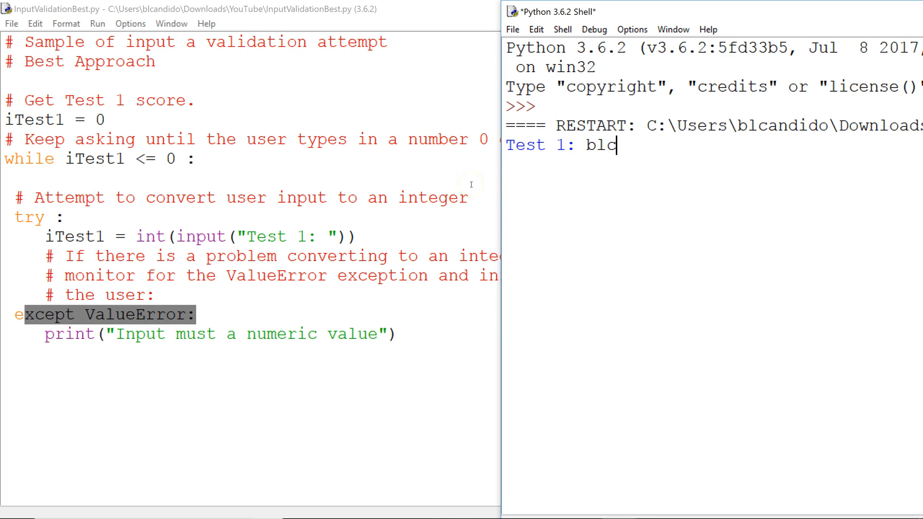
{"action": "mouse_move", "coordinate": [434, 225]}
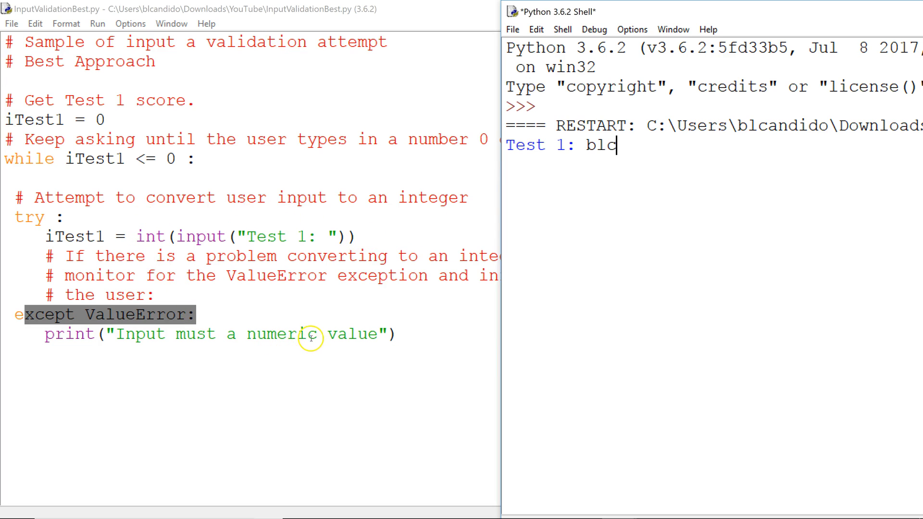
{"action": "mouse_move", "coordinate": [166, 240]}
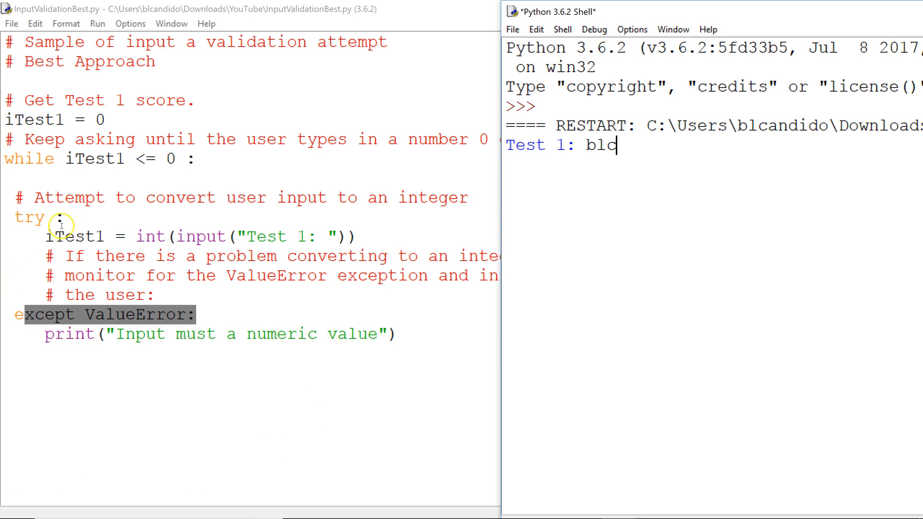
{"action": "mouse_move", "coordinate": [667, 189]}
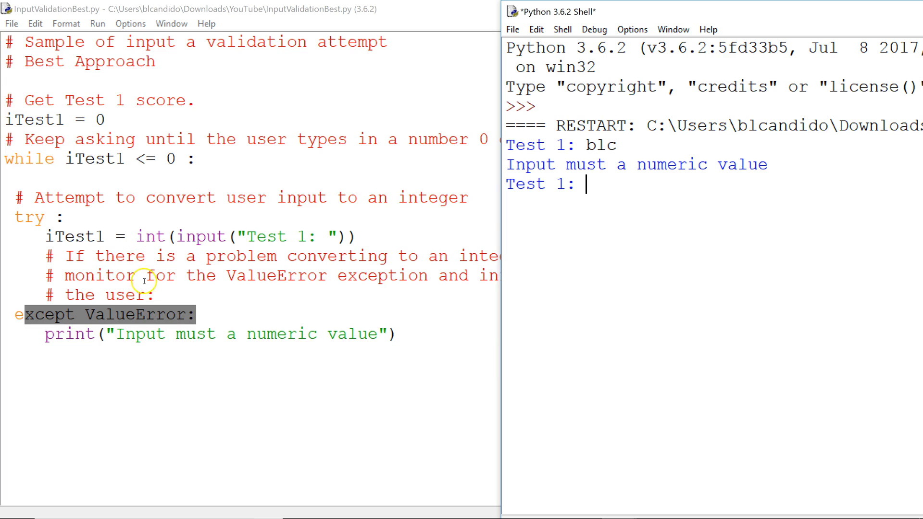
{"action": "mouse_move", "coordinate": [309, 338]}
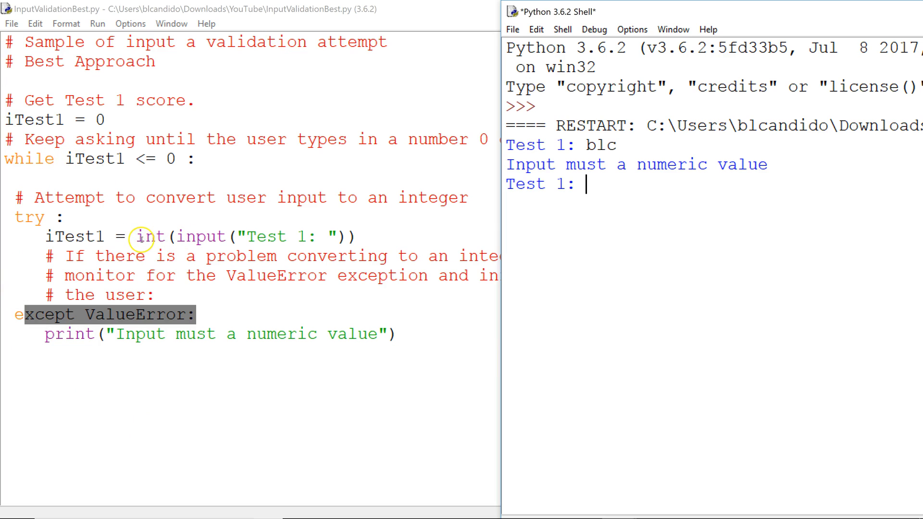
{"action": "mouse_move", "coordinate": [349, 236]}
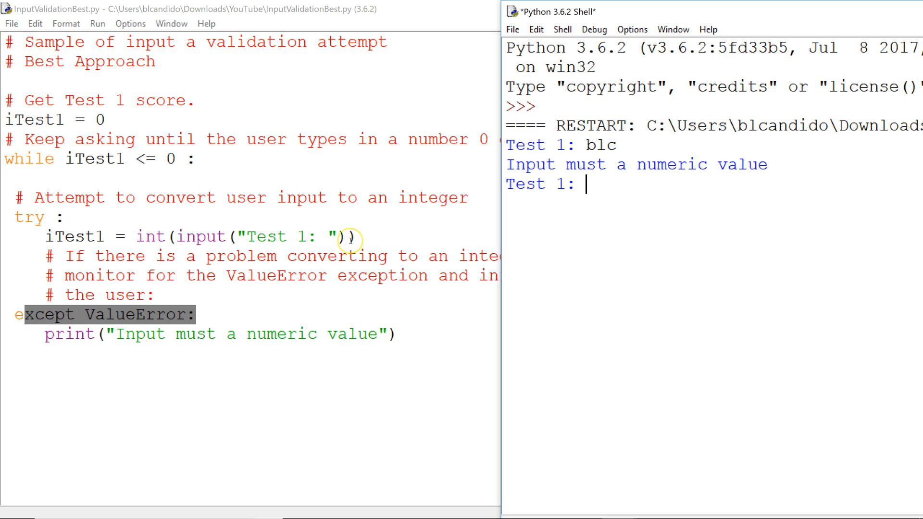
{"action": "mouse_move", "coordinate": [159, 229]}
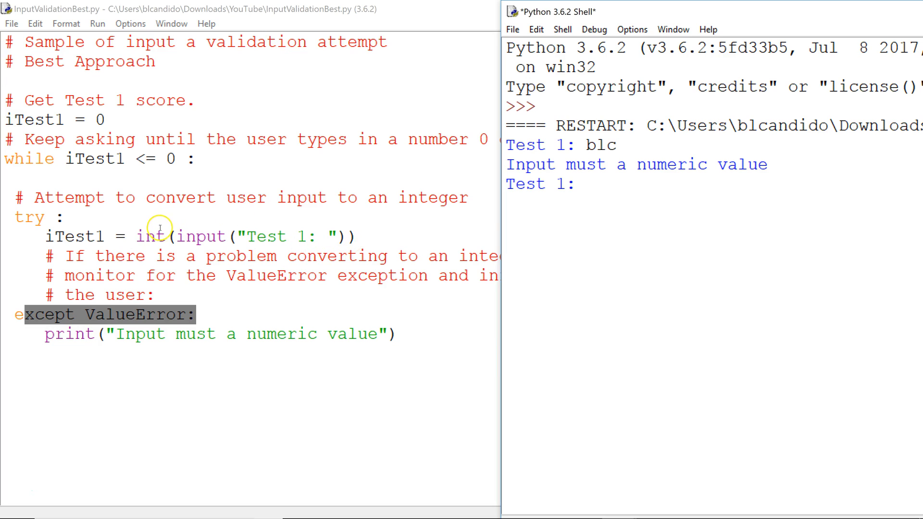
{"action": "mouse_move", "coordinate": [560, 219]}
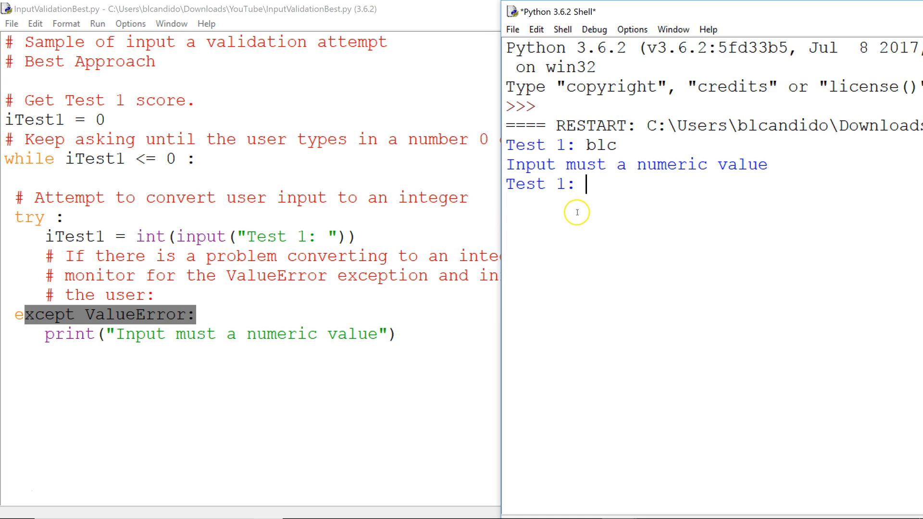
Enter 10.5, then -5, at the Test 1 prompt
{"action": "type", "text": "10.5"}
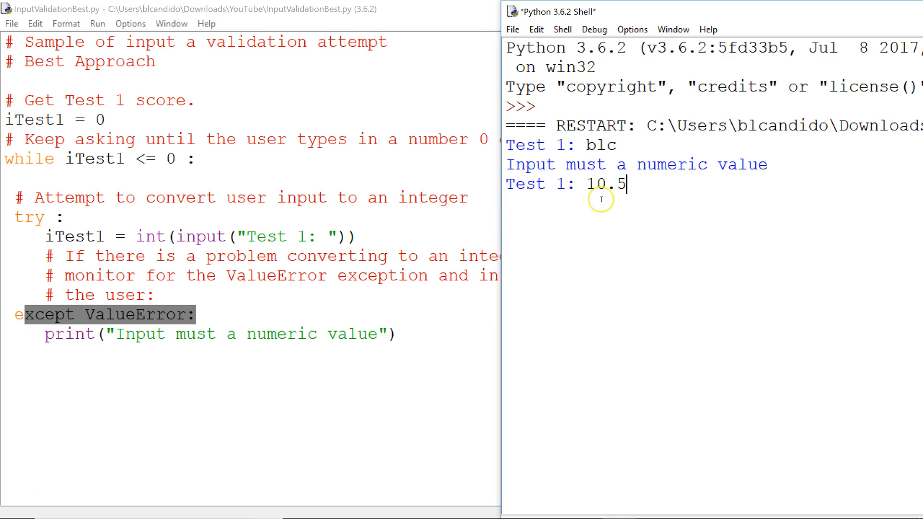
{"action": "mouse_move", "coordinate": [152, 243]}
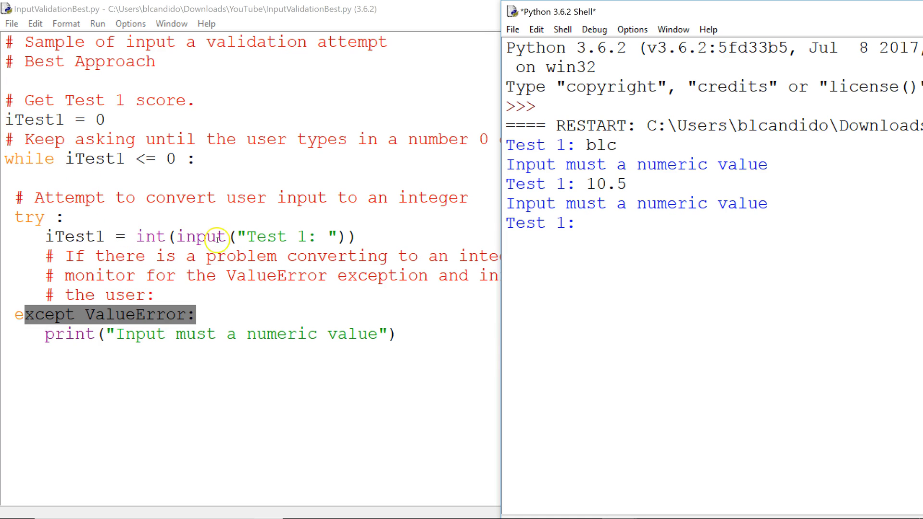
{"action": "type", "text": "-5"}
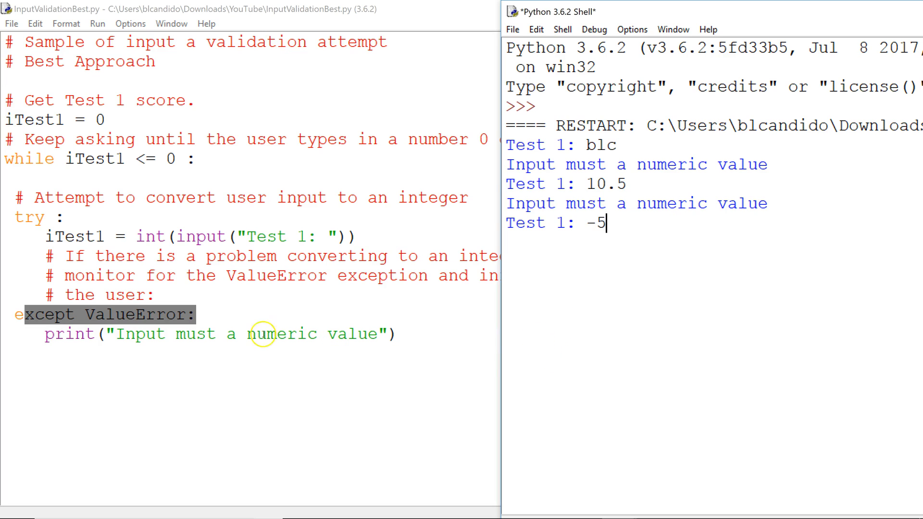
{"action": "mouse_move", "coordinate": [628, 224]}
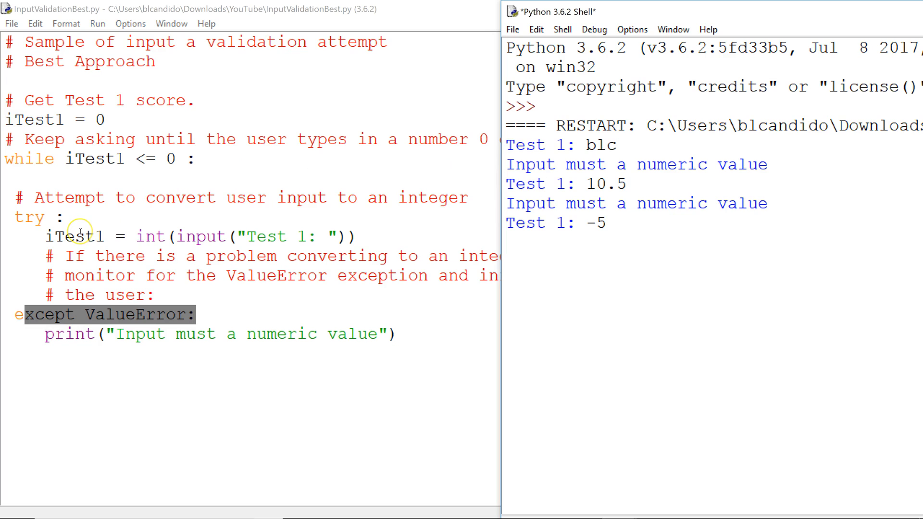
{"action": "left_click", "coordinate": [612, 223]}
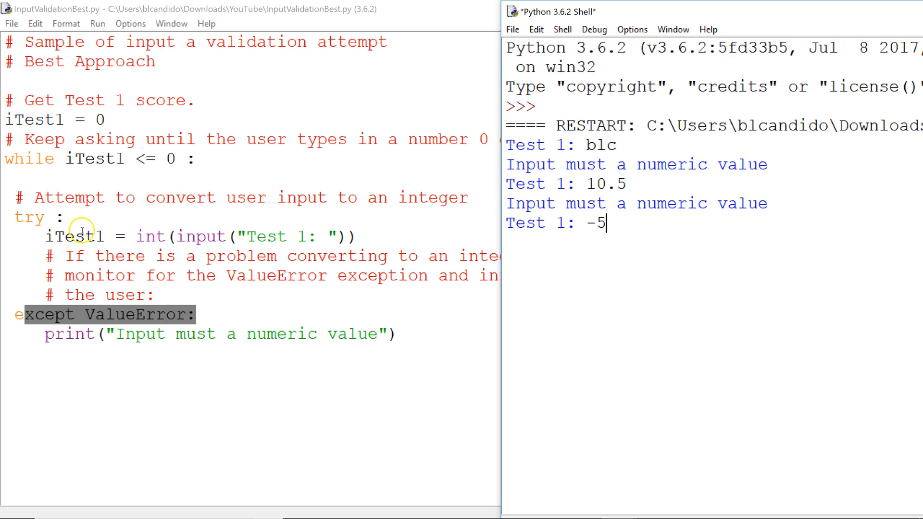
{"action": "mouse_move", "coordinate": [87, 160]}
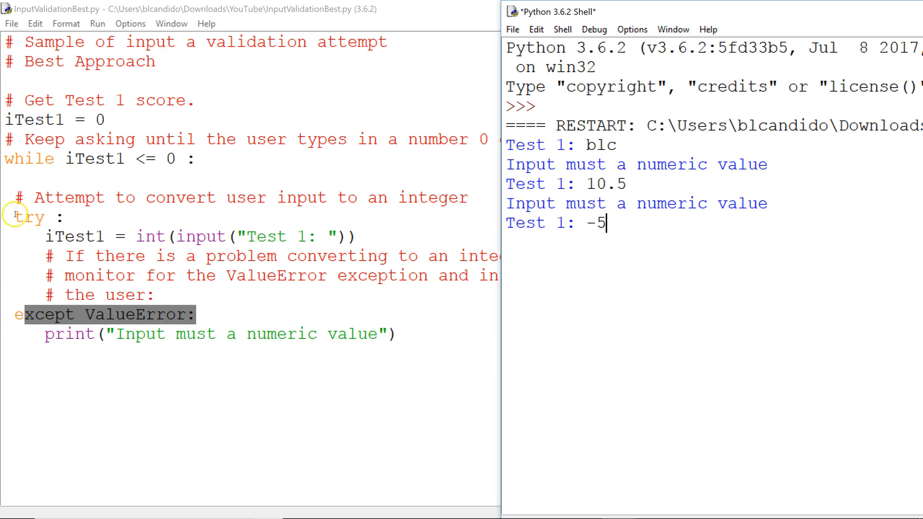
{"action": "mouse_move", "coordinate": [109, 159]}
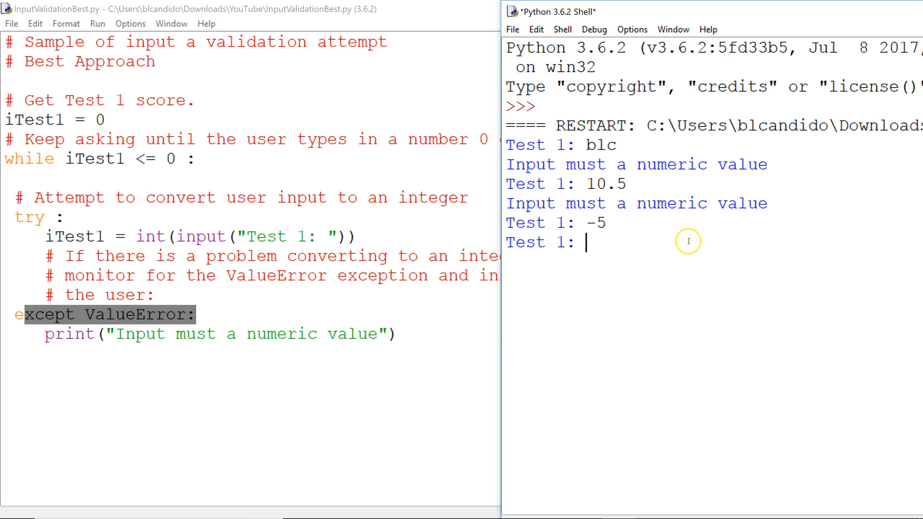
{"action": "mouse_move", "coordinate": [687, 239]}
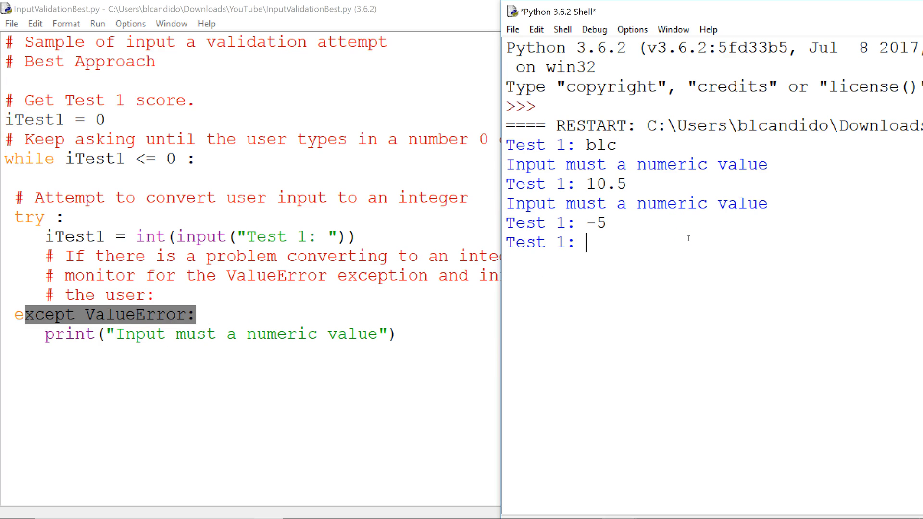
Submit 89 as the Test 1 score
{"action": "type", "text": "89"}
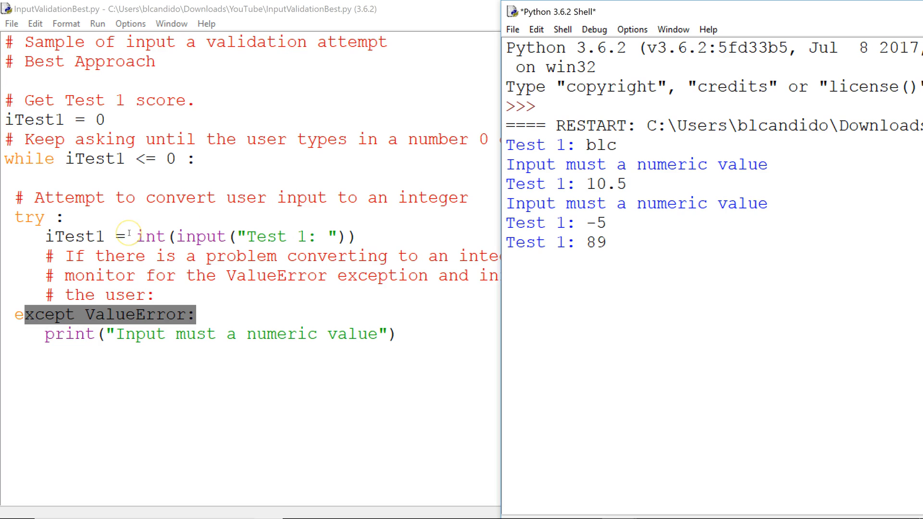
{"action": "mouse_move", "coordinate": [341, 294]}
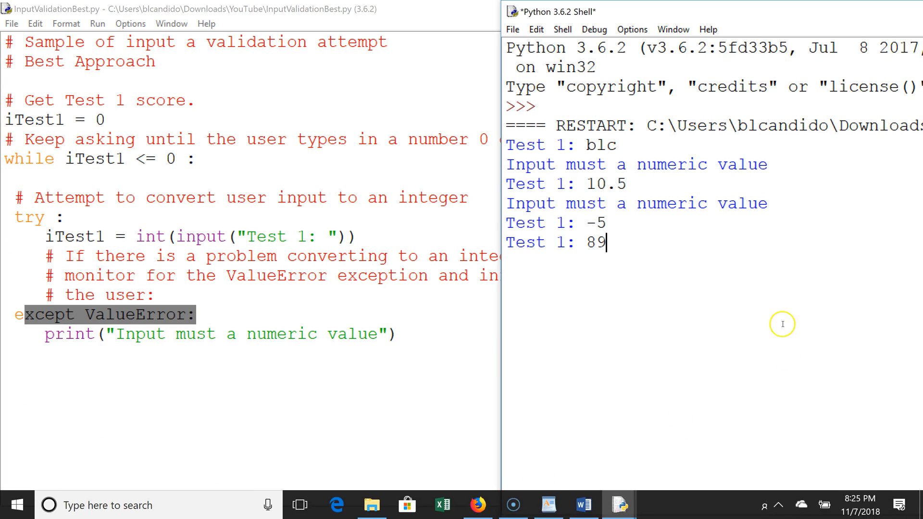
{"action": "key", "text": "enter"}
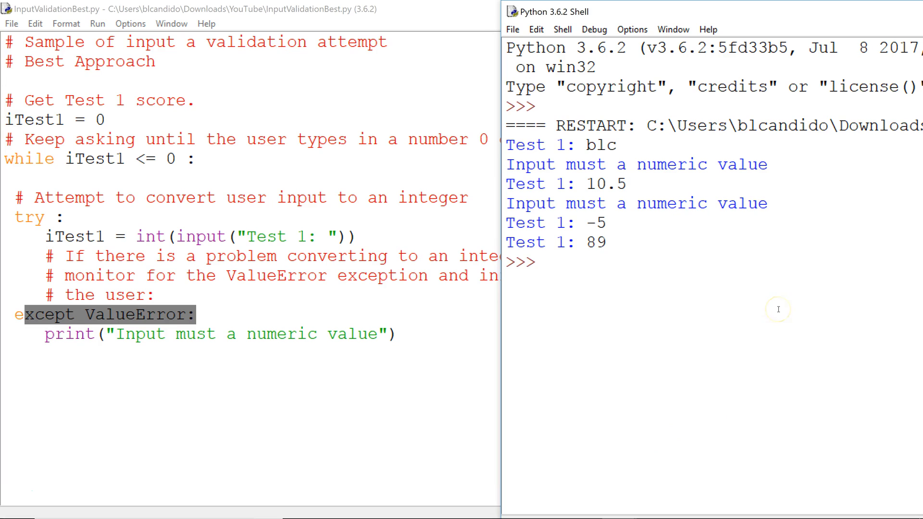